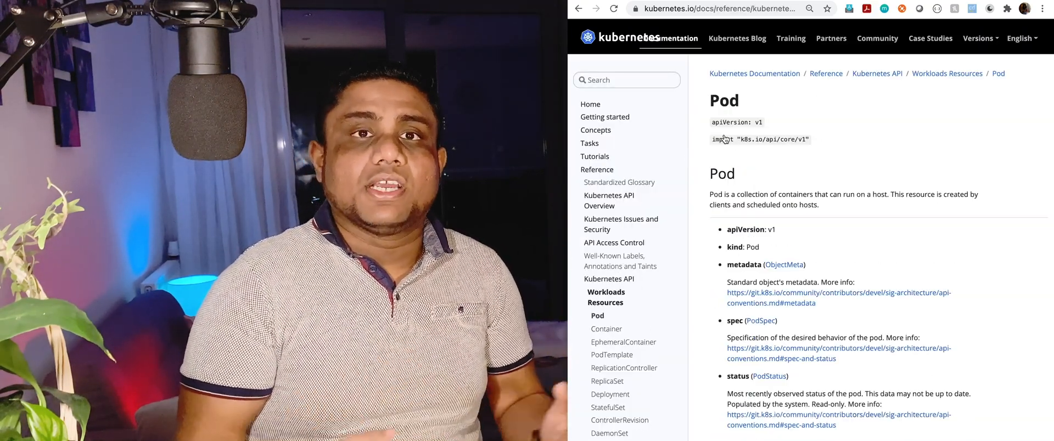
- Leave the Pod resource reference for the Reference overview via the breadcrumb link
scroll("down", 3)
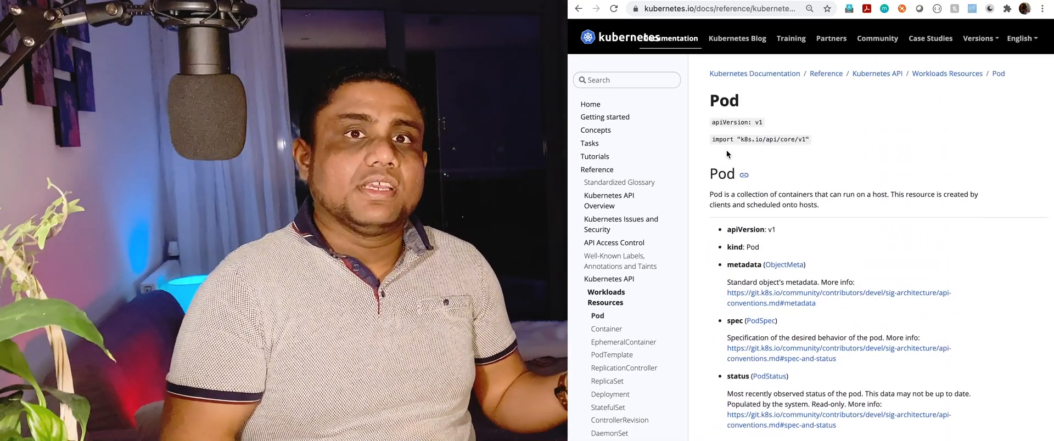
left_click(826, 73)
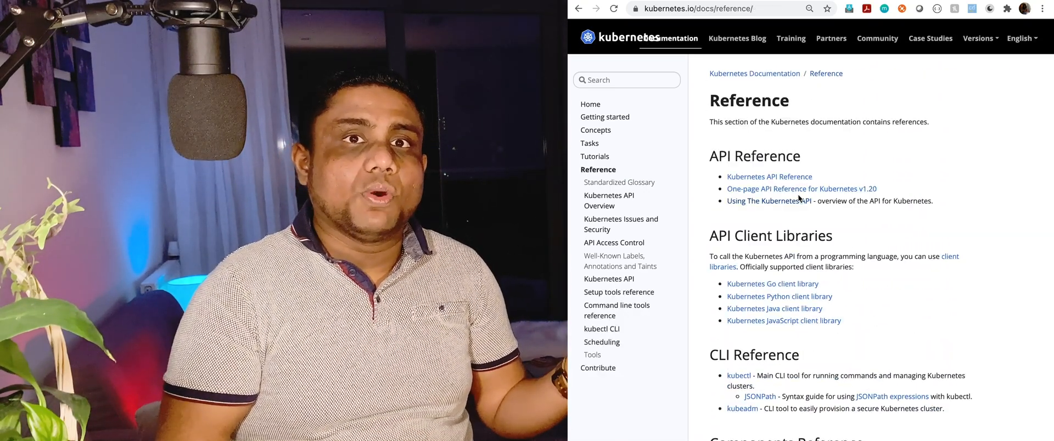
- Browse the v1.20 one-page API reference: API Groups, Container v1 core, then Pod v1 core
left_click(800, 189)
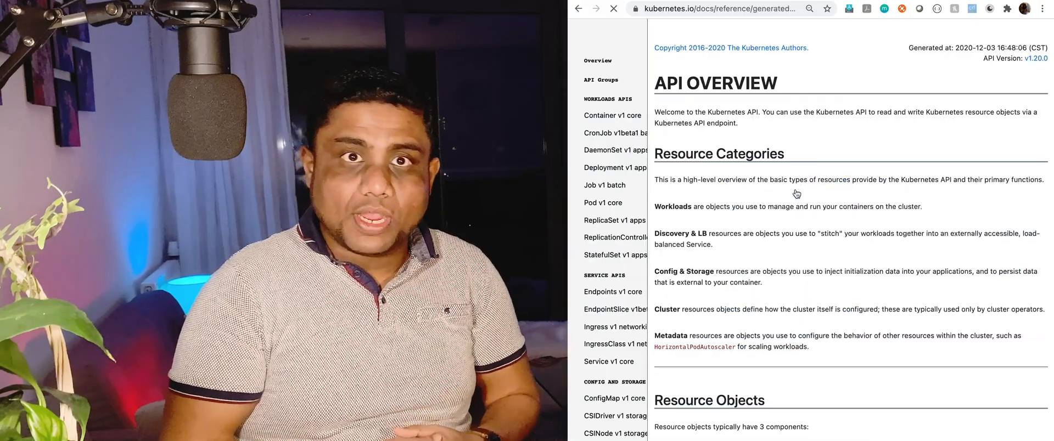
scroll("down", 3)
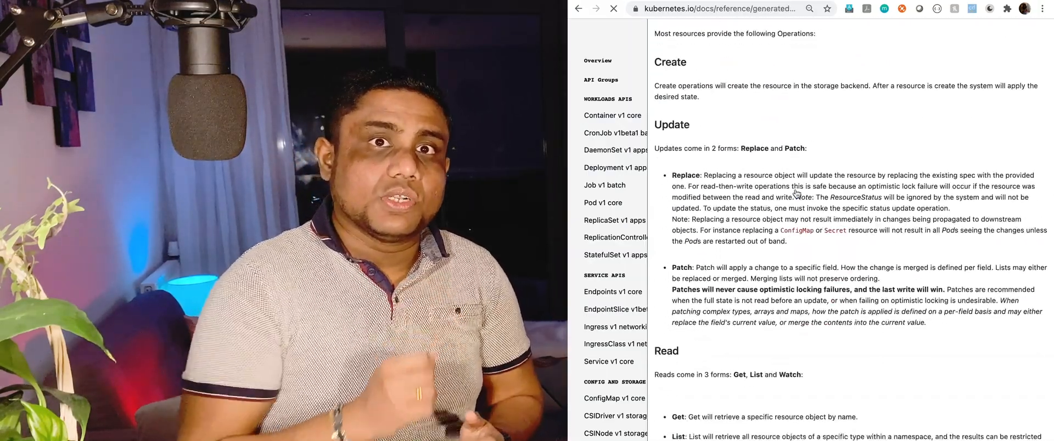
left_click(601, 80)
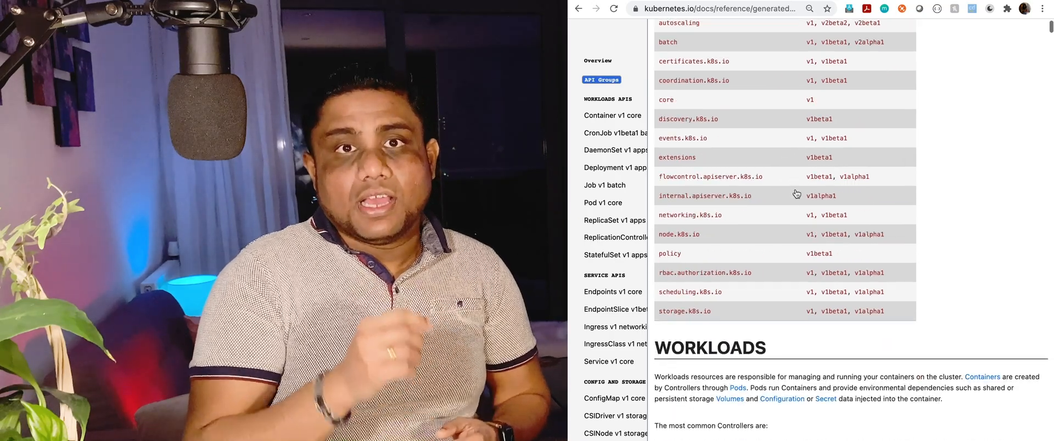
left_click(612, 115)
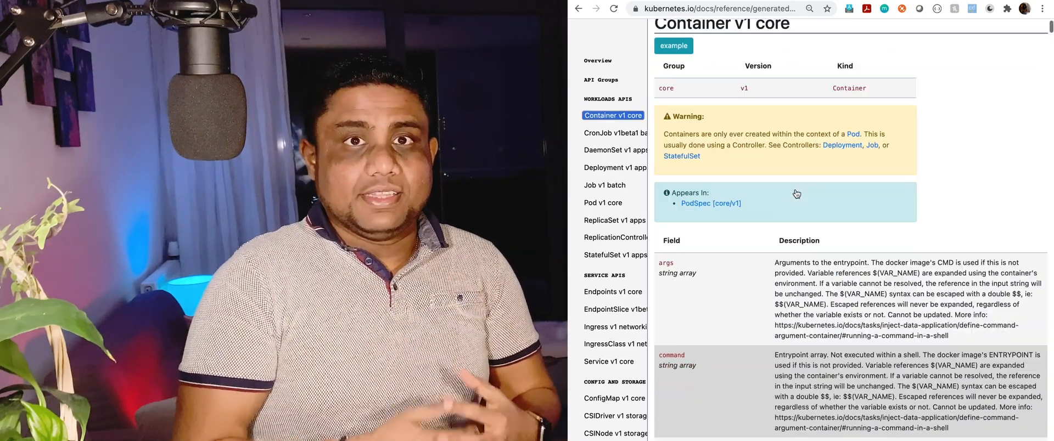
left_click(602, 203)
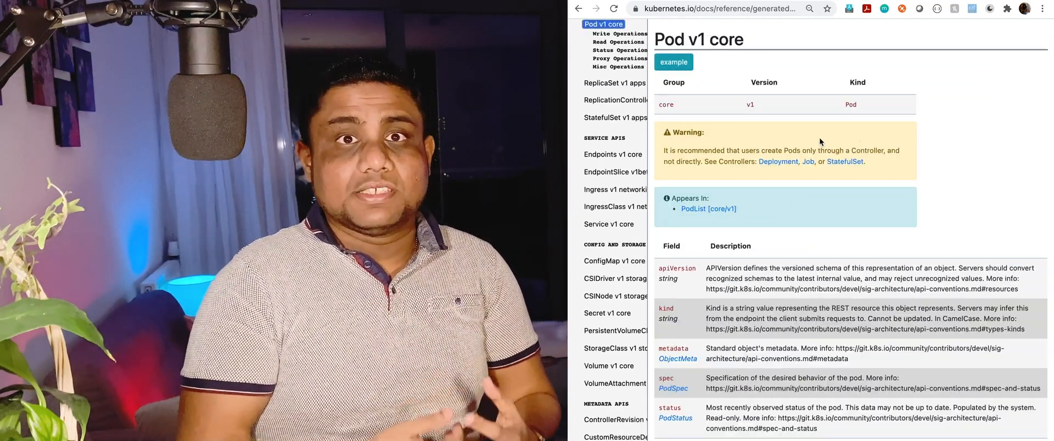
scroll("down", 3)
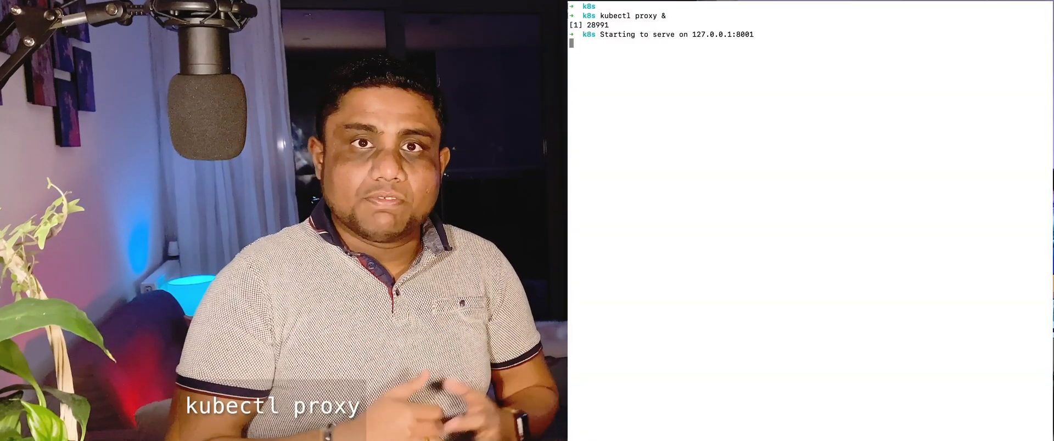
type("curl -k http:")
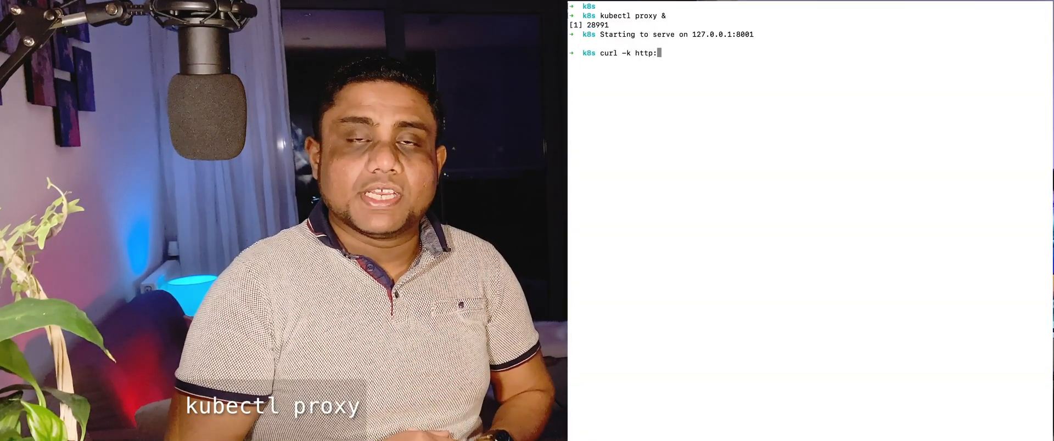
key("Return")
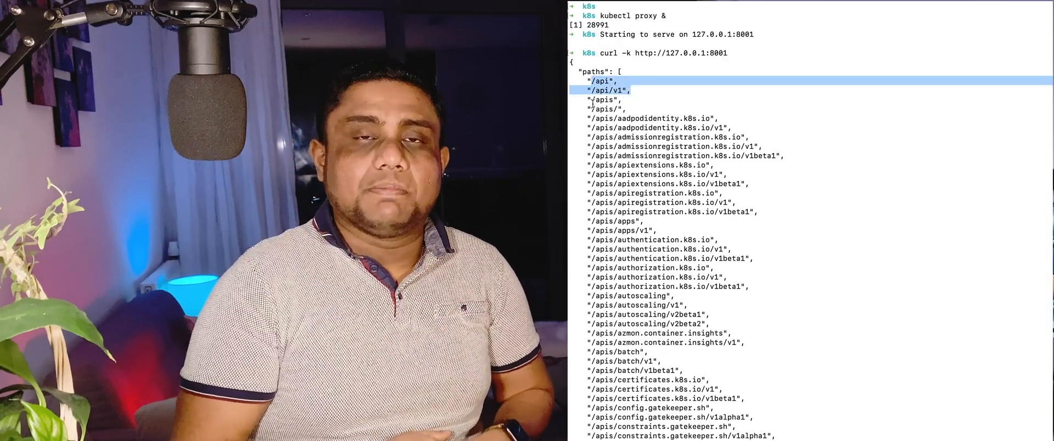
scroll("down", 3)
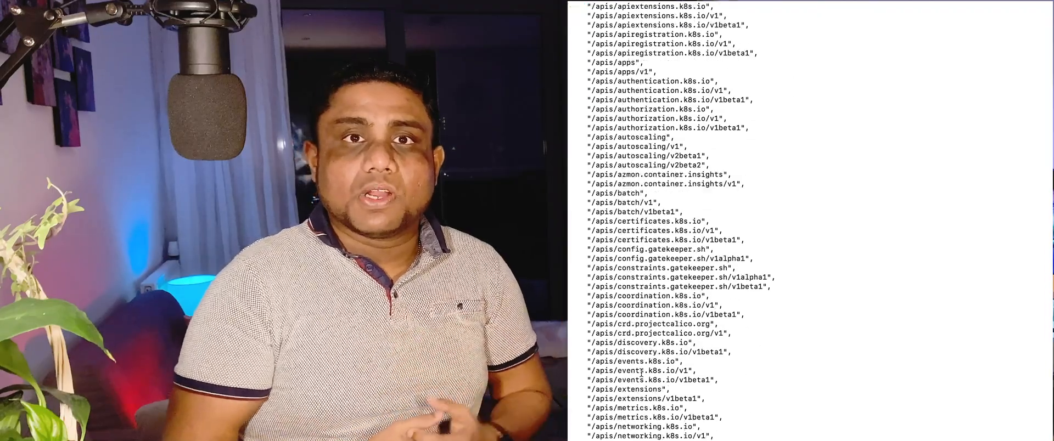
scroll("down", 3)
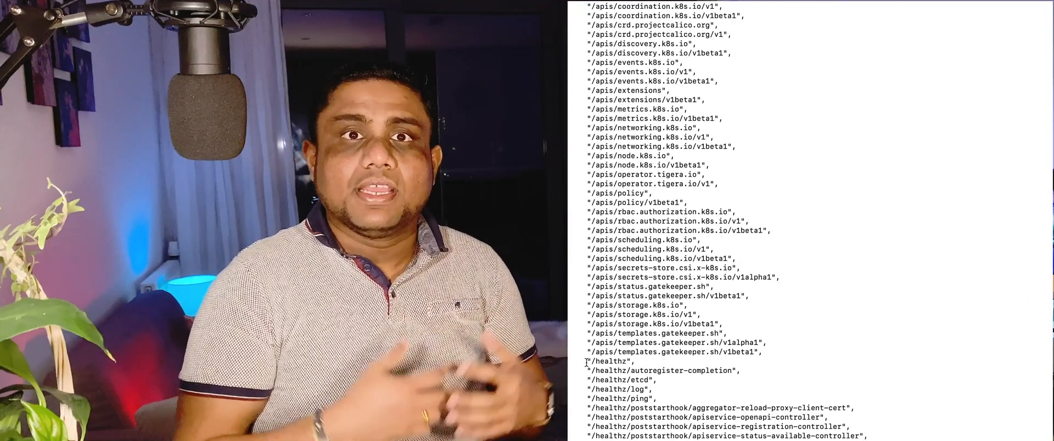
scroll("down", 3)
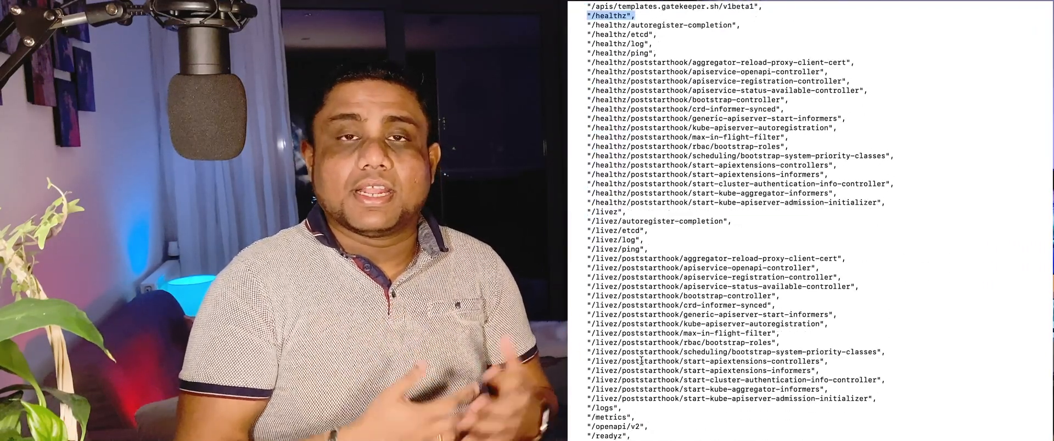